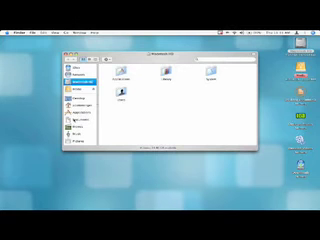
Browse the locally served page of TV show thumbnails and links in Safari.
left_click(8, 8)
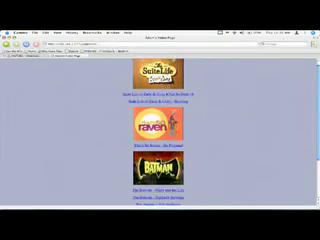
scroll("down", 3)
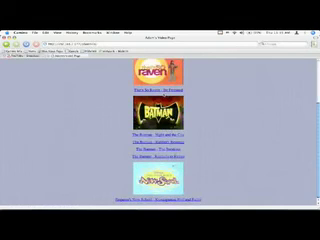
scroll("up", 3)
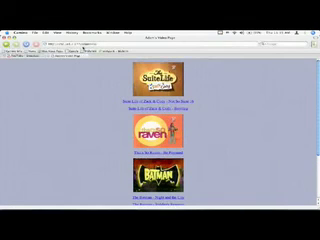